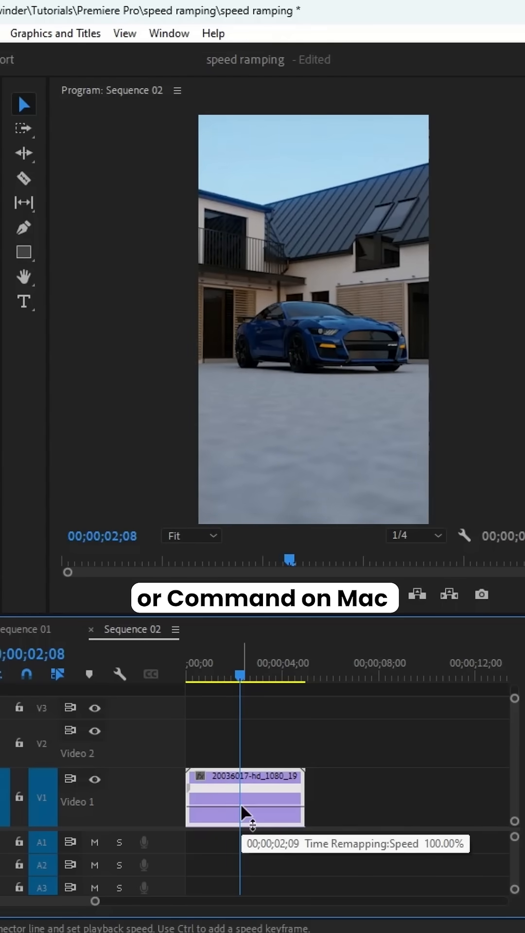
# - Add a speed keyframe on the blue car clip's Time Remapping rubber band
pyautogui.click(238, 797)
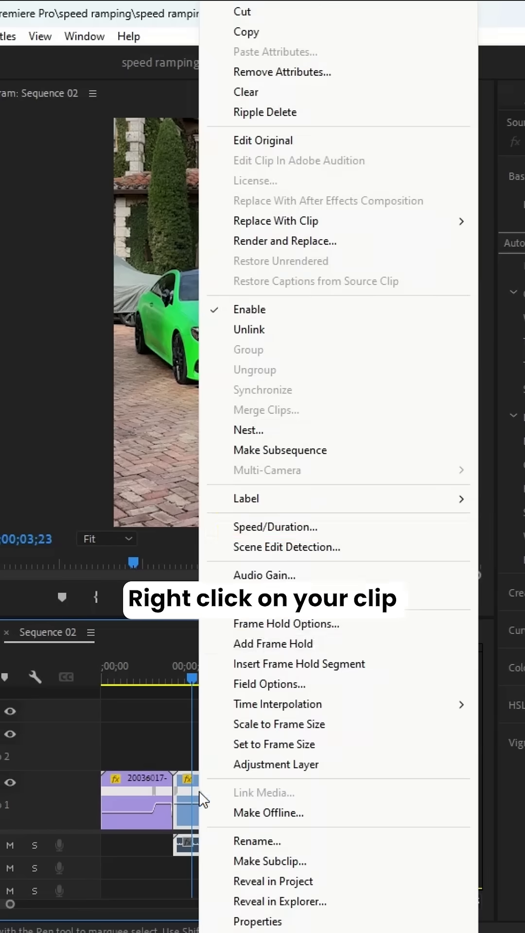
# - Enable Reverse Speed on the green car clip in Speed/Duration
pyautogui.click(275, 526)
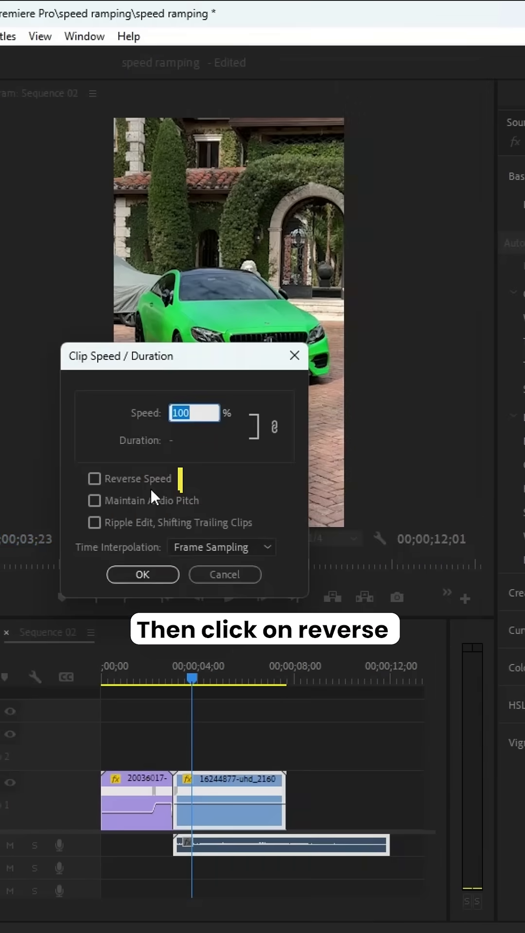
pyautogui.click(142, 574)
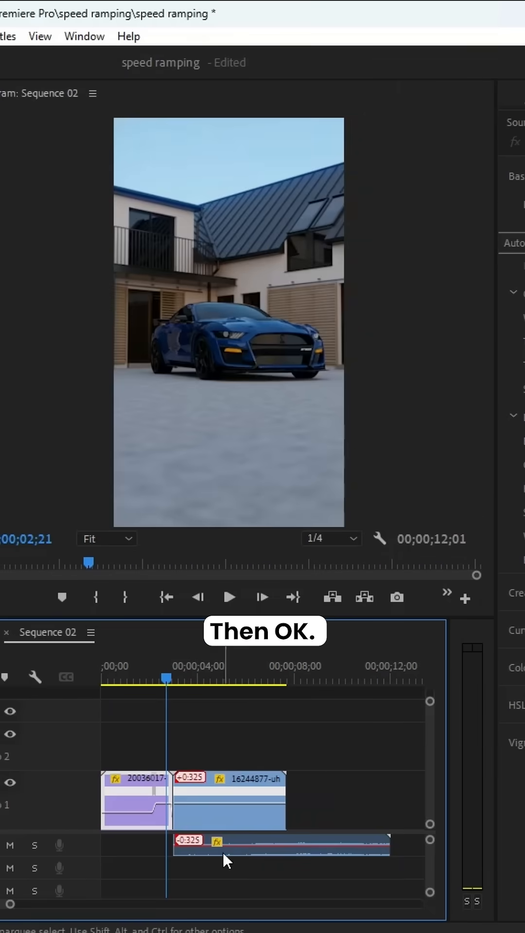